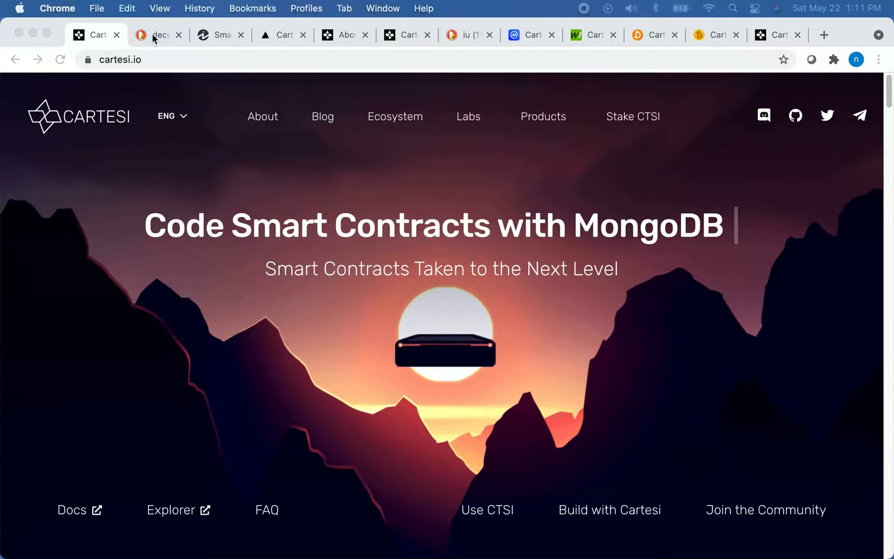
Switch to the DuckDuckGo results for 'decentralized application definition' with the Wikipedia summary.
left_click(159, 35)
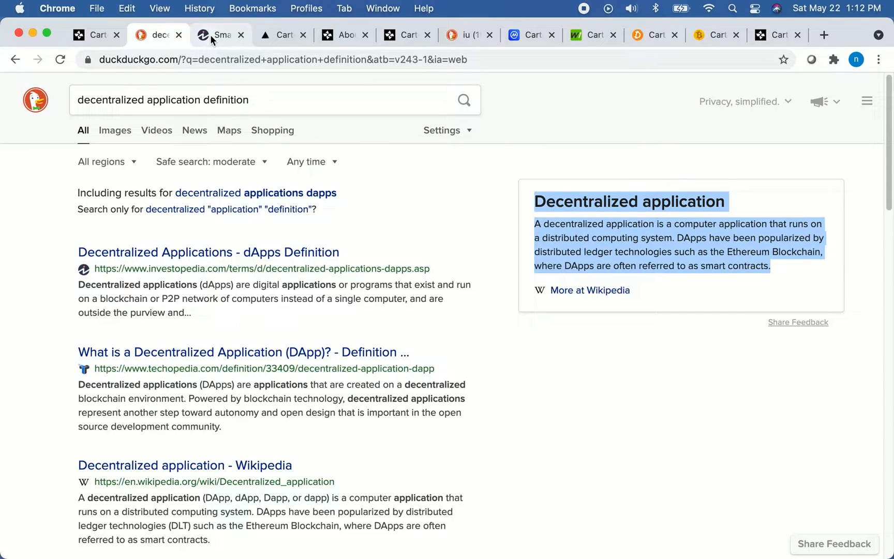
Switch to the Investopedia 'Smart Contracts' article showing 'What Is a Smart Contract?'.
left_click(216, 35)
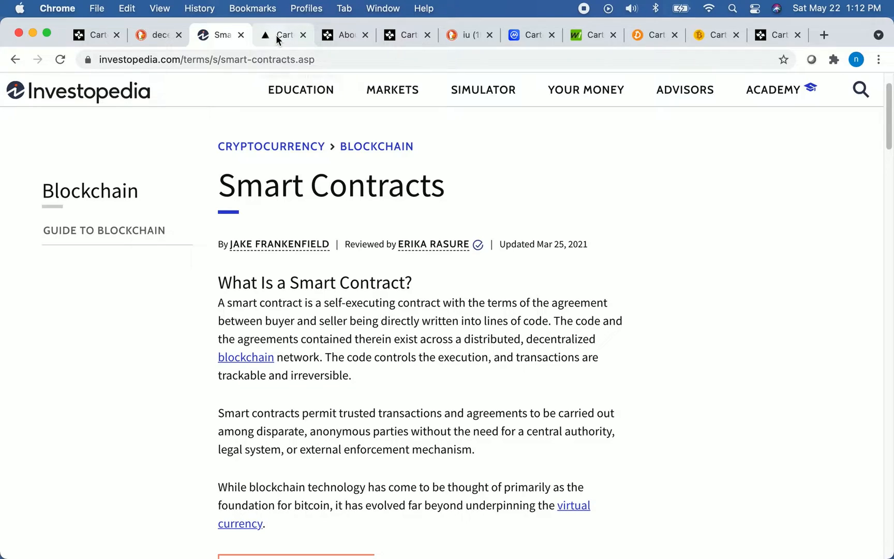
Switch to explorer.cartesi.io showing CTSI price, 229 active nodes and 76.66M total staked.
left_click(282, 36)
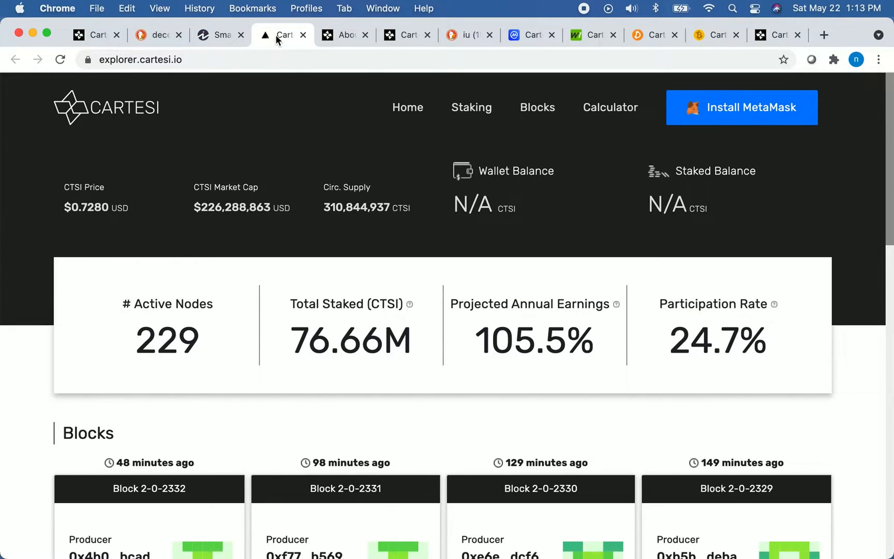
Show the About Cartesi page scrolled to the 'Cartesi was founded in 2018' founders section.
left_click(345, 36)
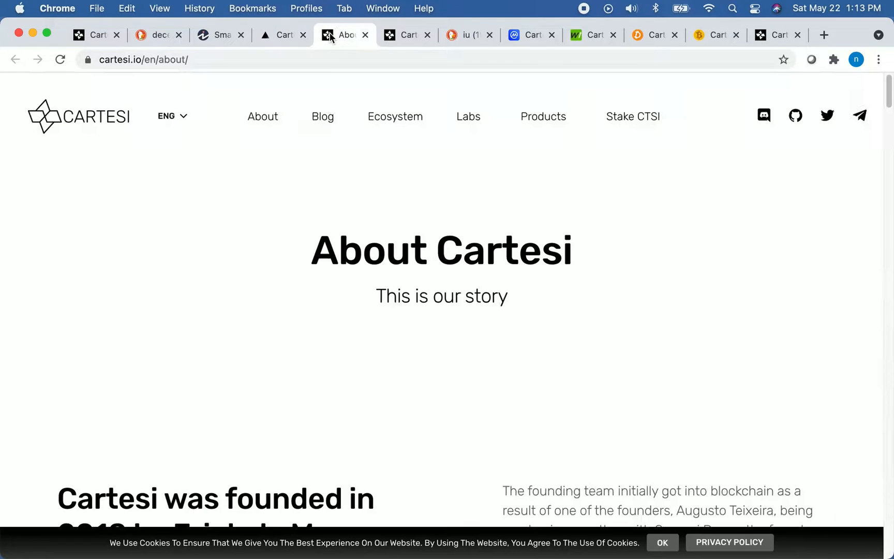
mouse_move(239, 200)
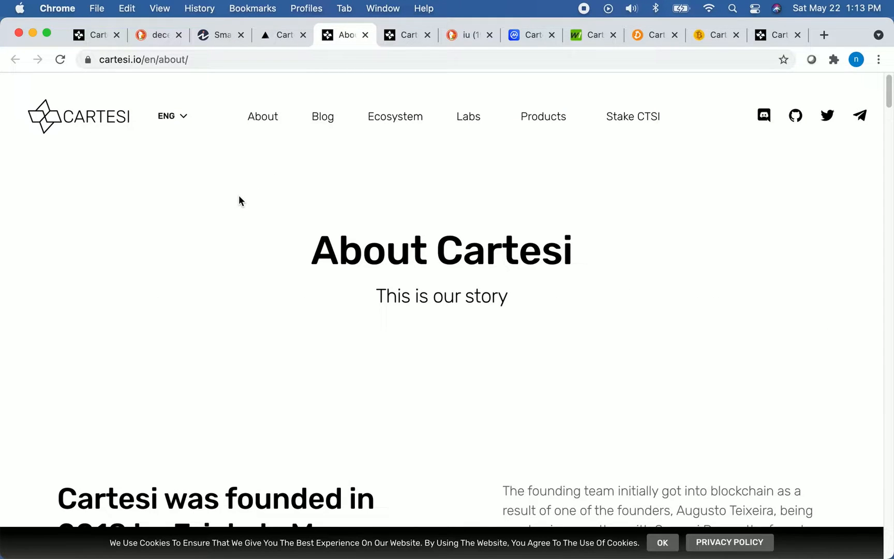
scroll("down", 3)
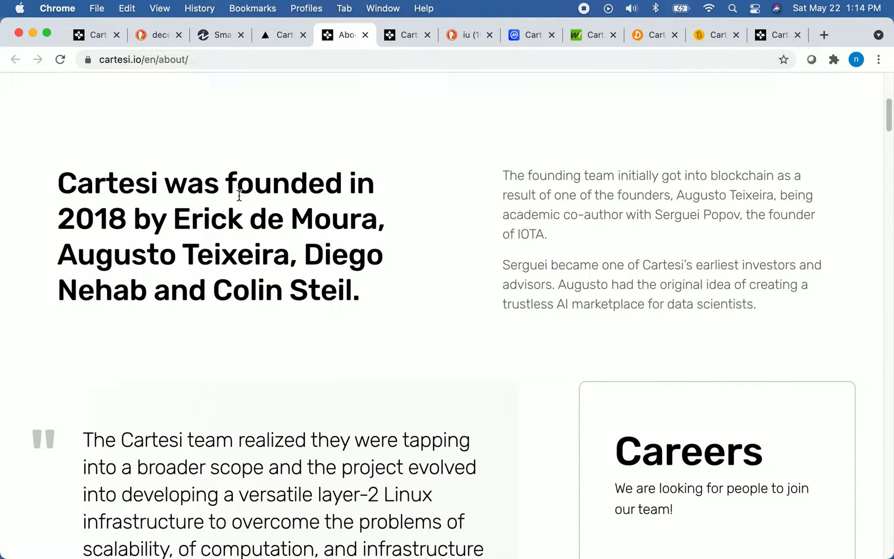
scroll("down", 3)
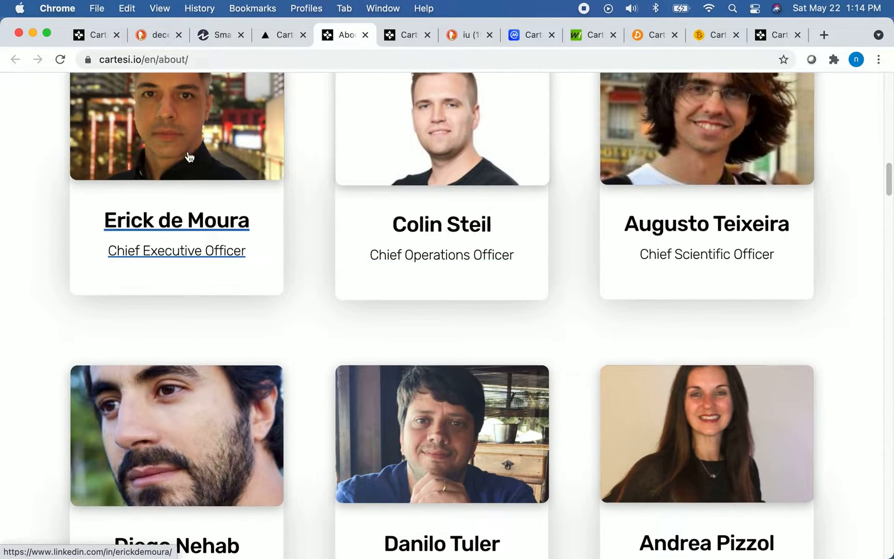
mouse_move(204, 190)
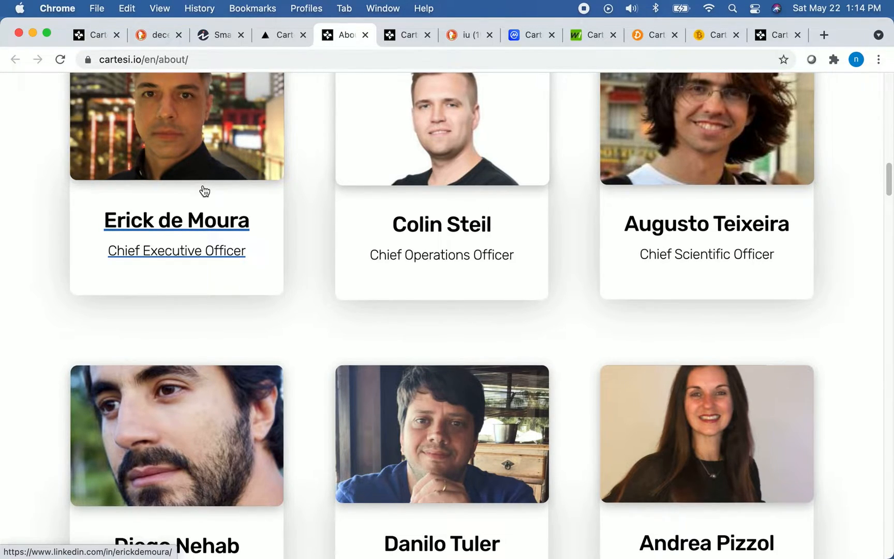
scroll("down", 3)
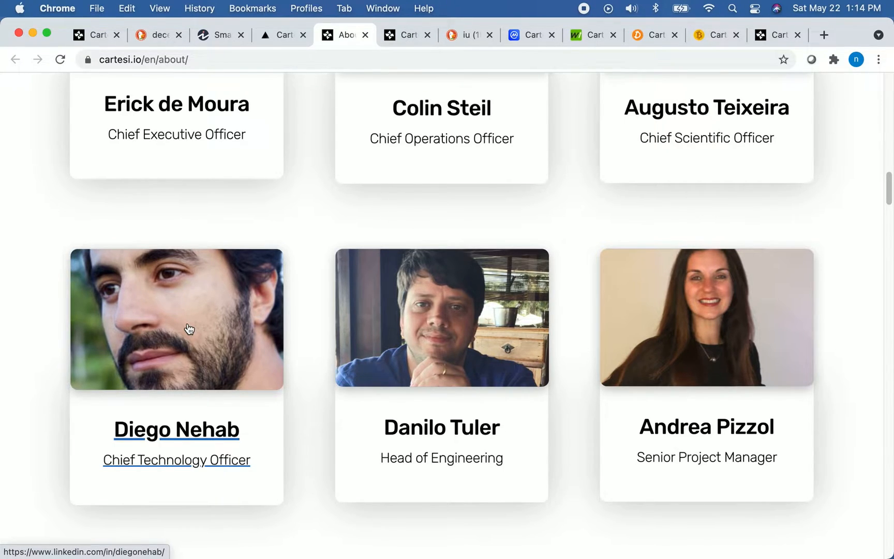
scroll("up", 3)
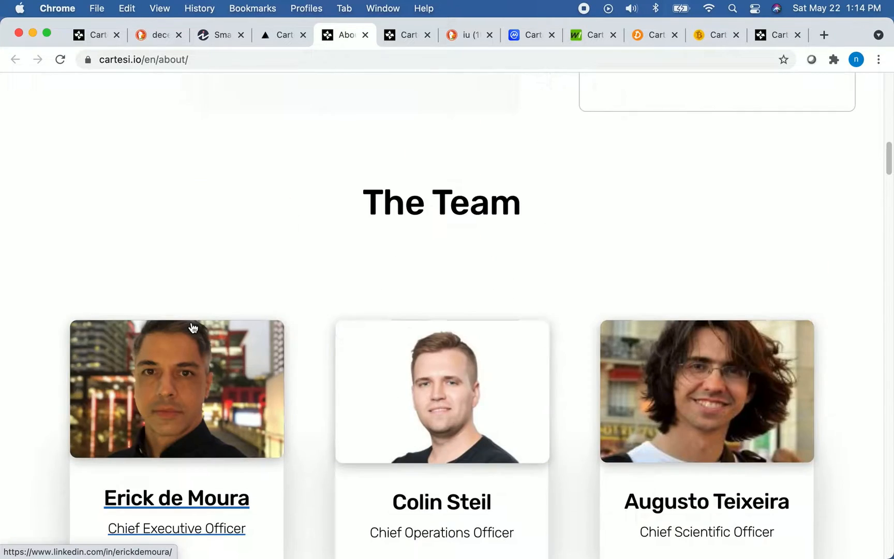
scroll("down", 3)
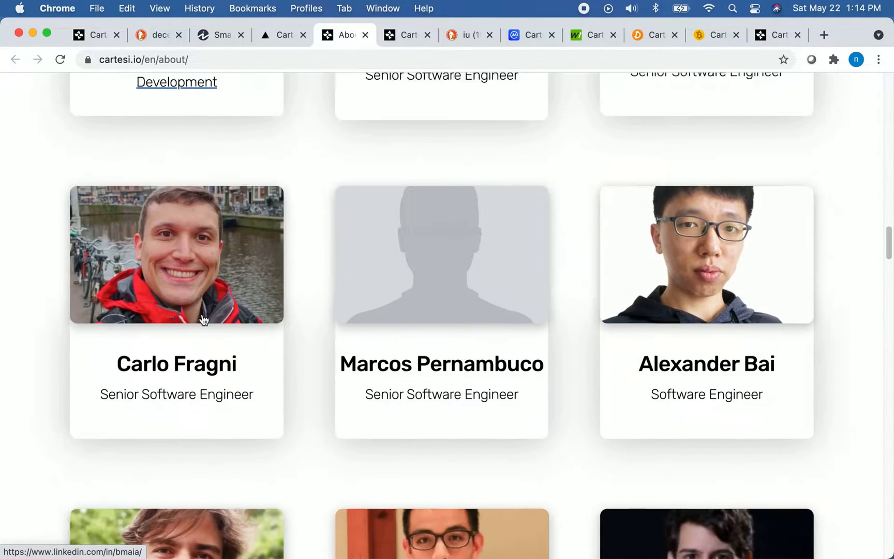
scroll("down", 3)
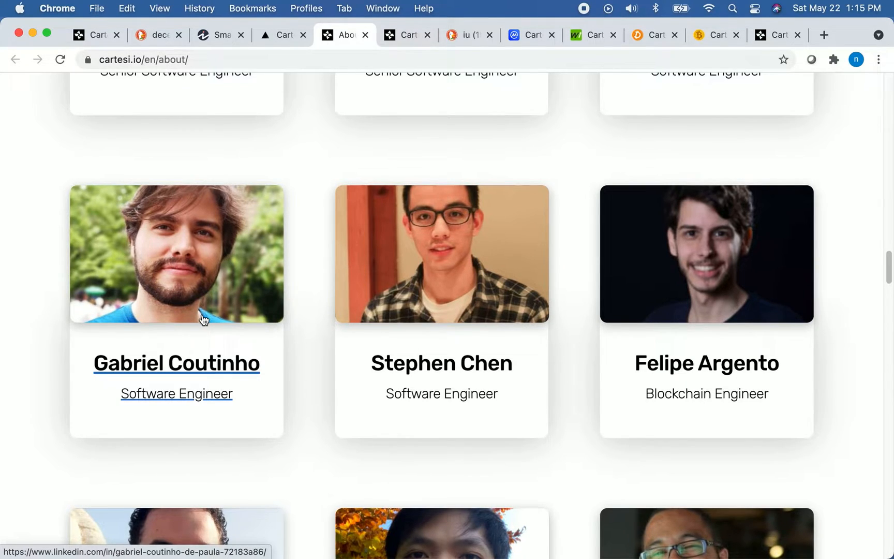
Switch to the cartesi.io homepage feature cards highlighting 'Massive scalability' and Limitless coding.
left_click(398, 35)
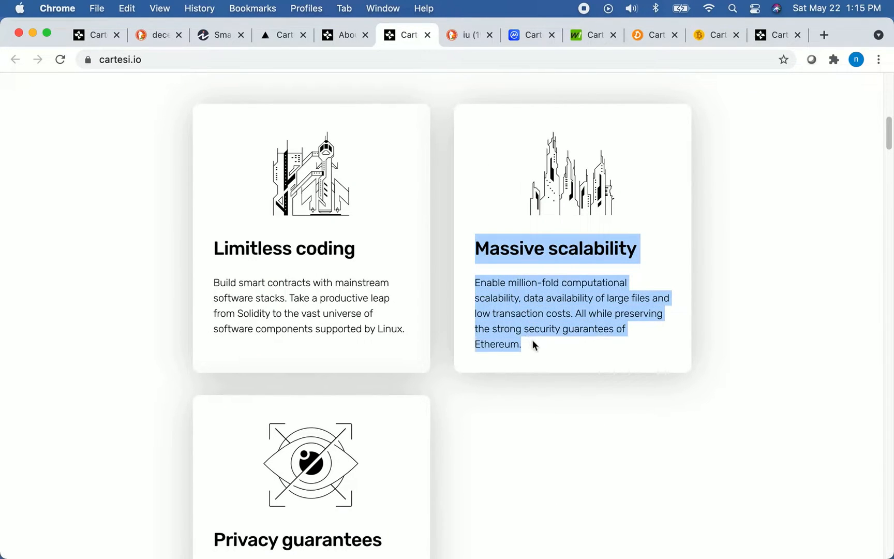
mouse_move(564, 366)
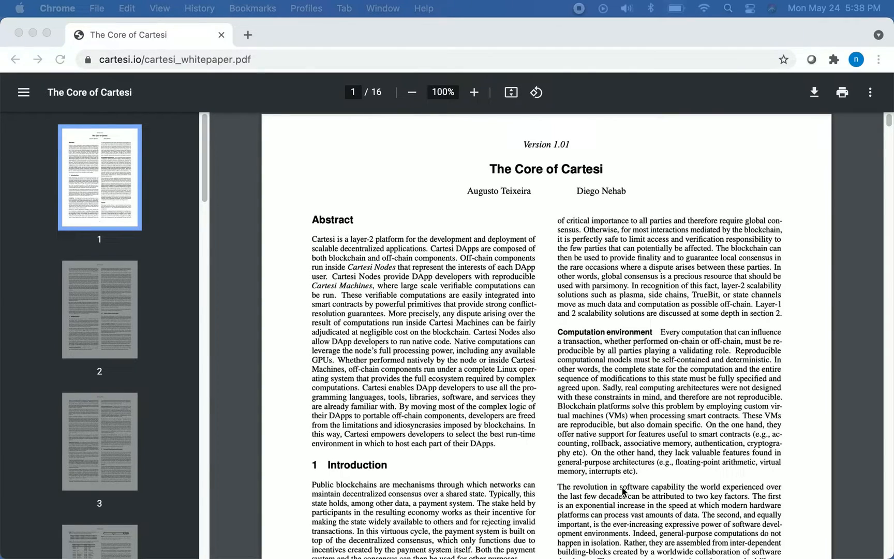
mouse_move(368, 288)
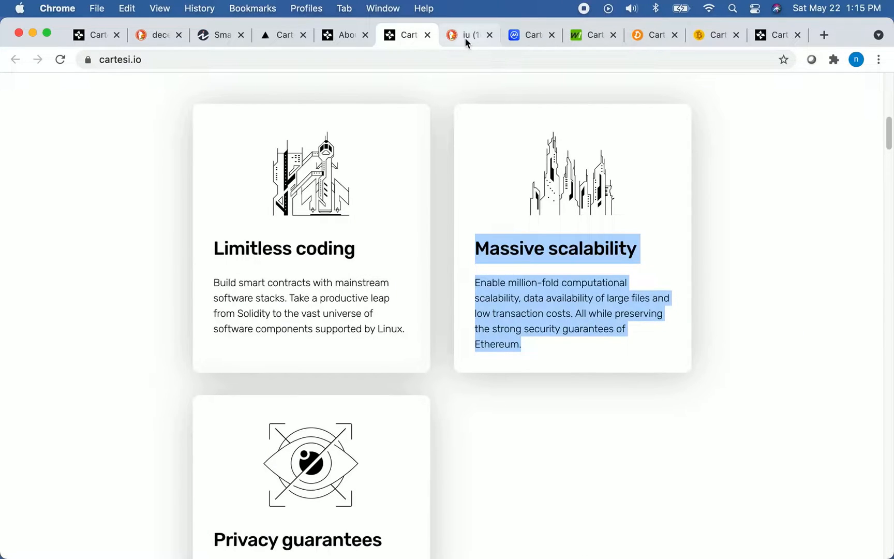
View the like-and-subscribe image, then land on CoinMarketCap's Cartesi CTSI page at $0.716.
left_click(461, 35)
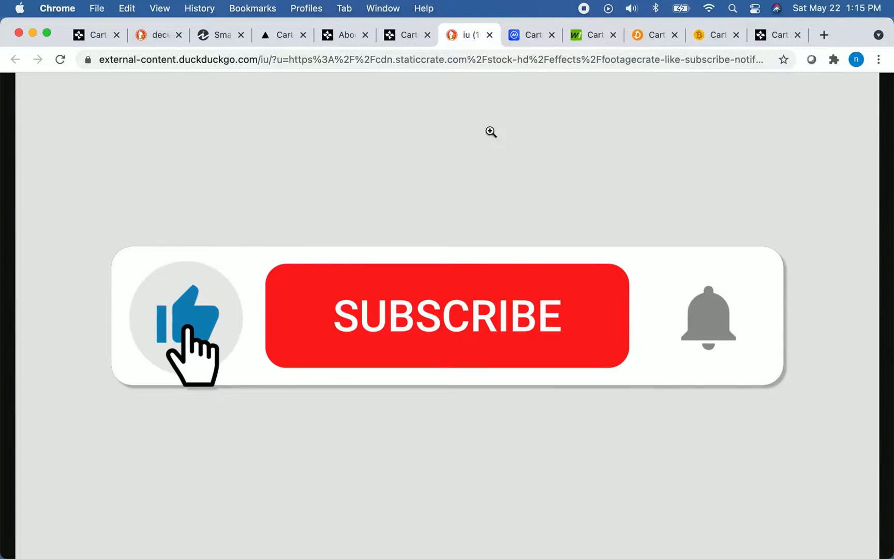
mouse_move(795, 189)
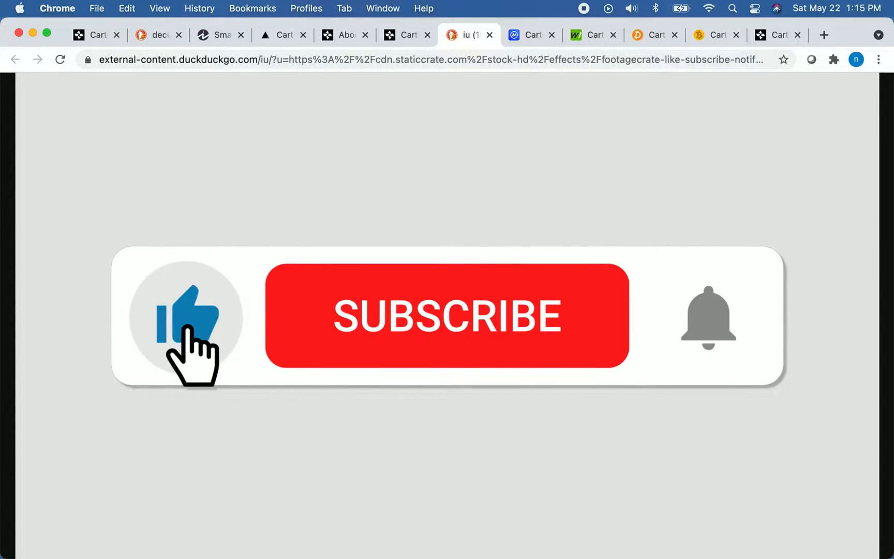
left_click(530, 36)
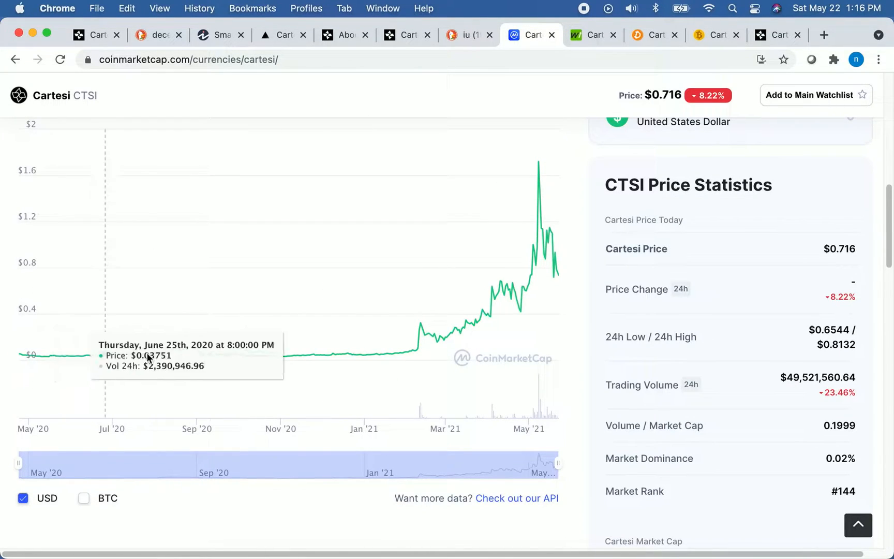
mouse_move(359, 365)
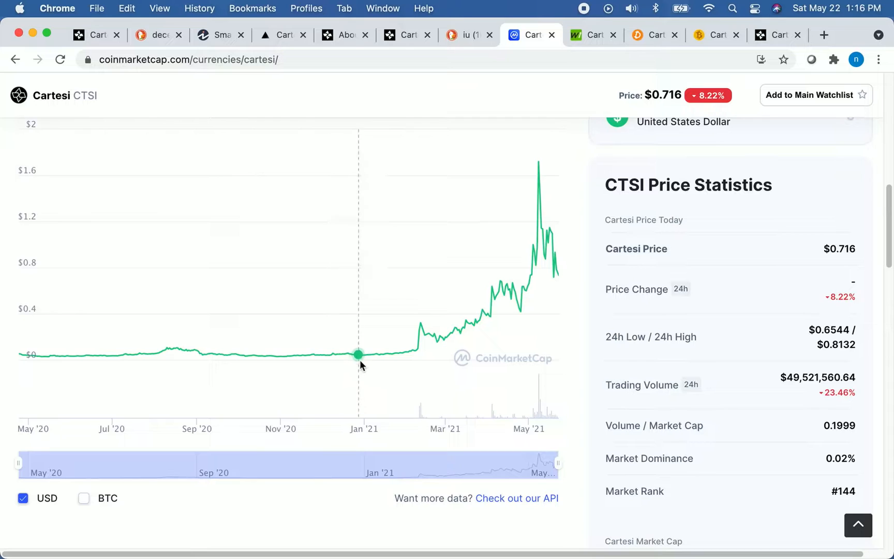
mouse_move(413, 352)
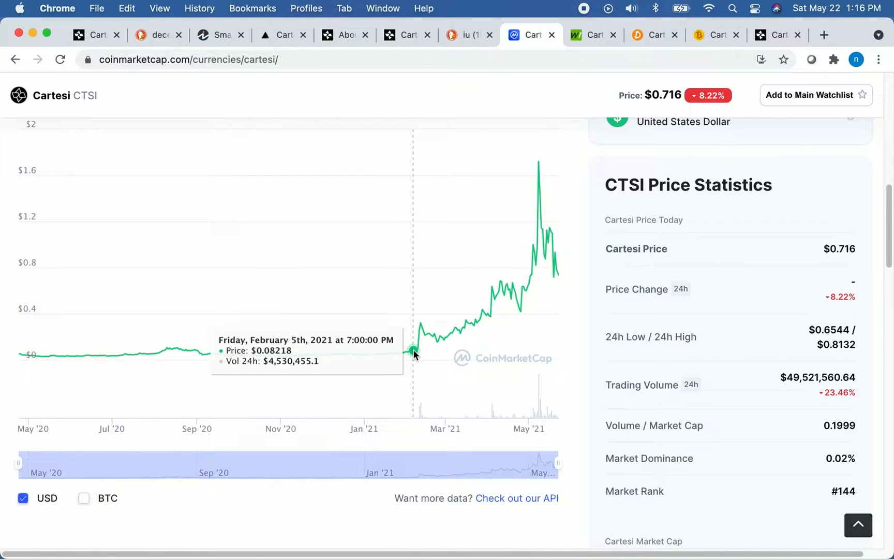
mouse_move(417, 351)
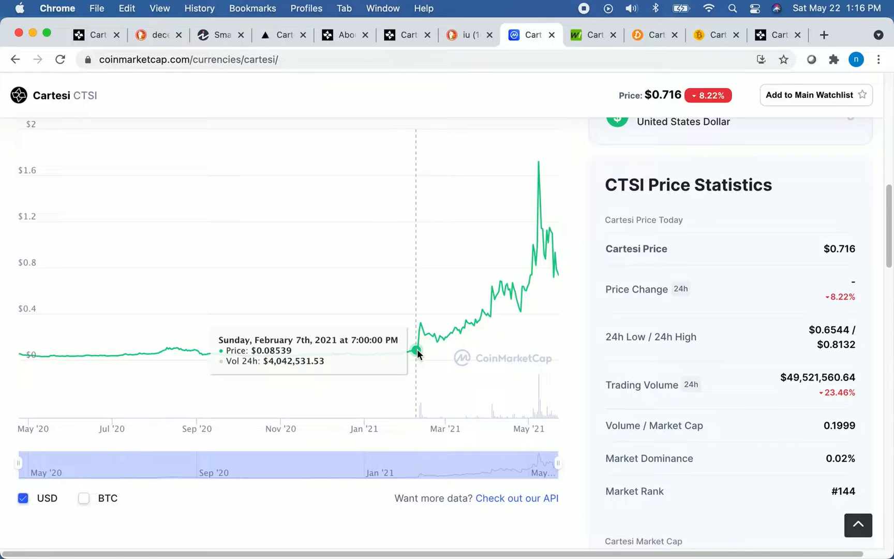
mouse_move(437, 346)
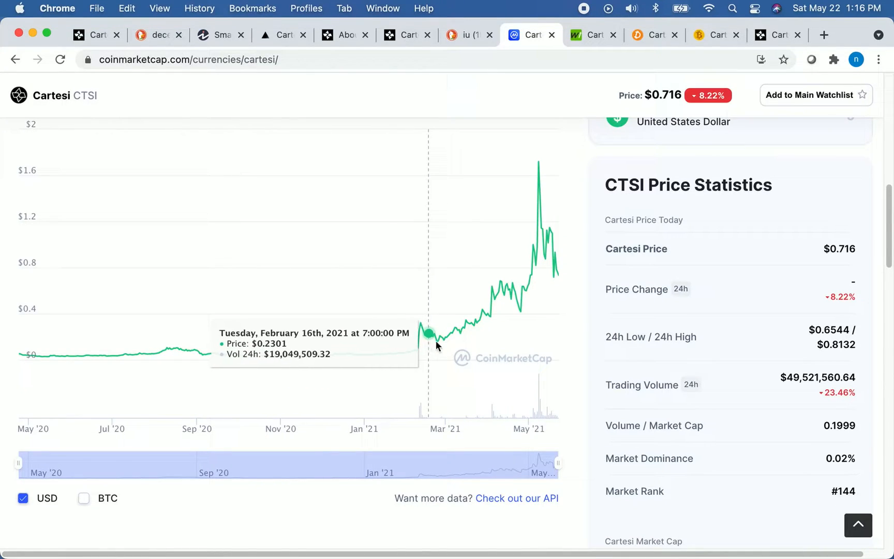
mouse_move(538, 193)
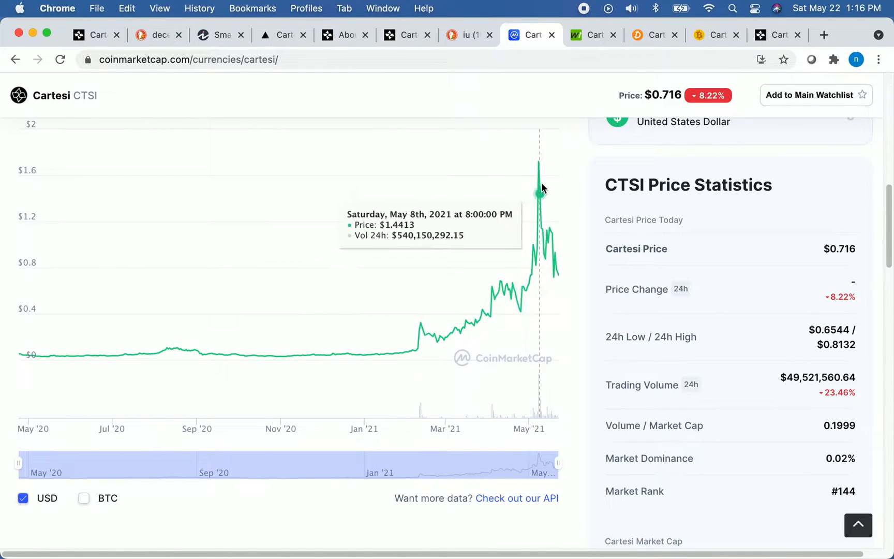
mouse_move(539, 170)
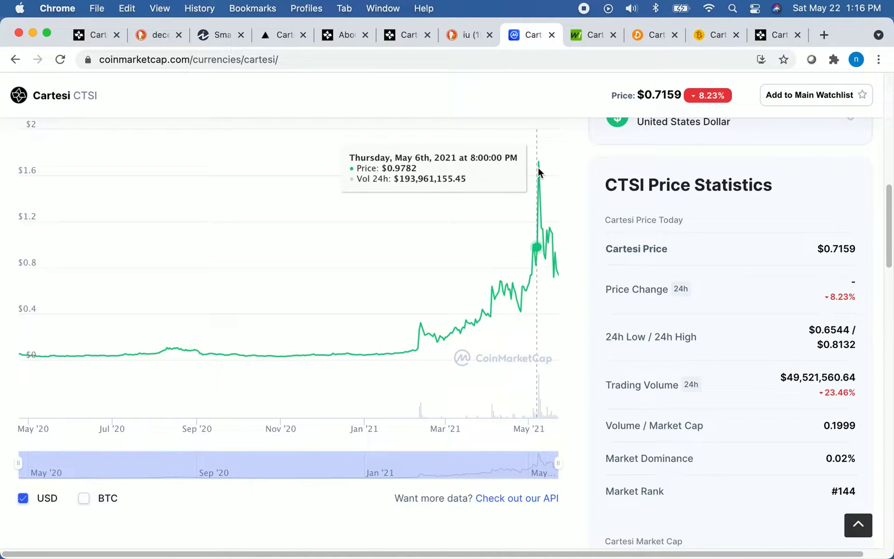
mouse_move(550, 235)
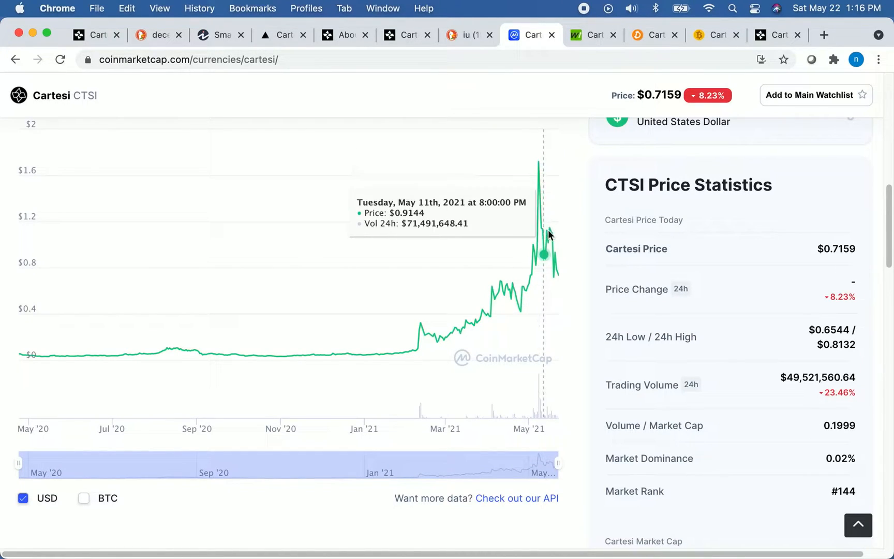
mouse_move(599, 320)
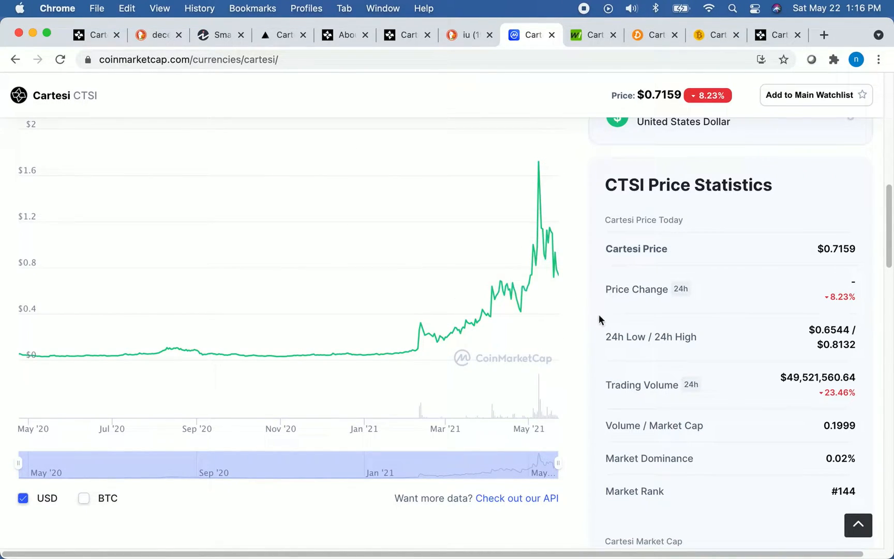
mouse_move(612, 320)
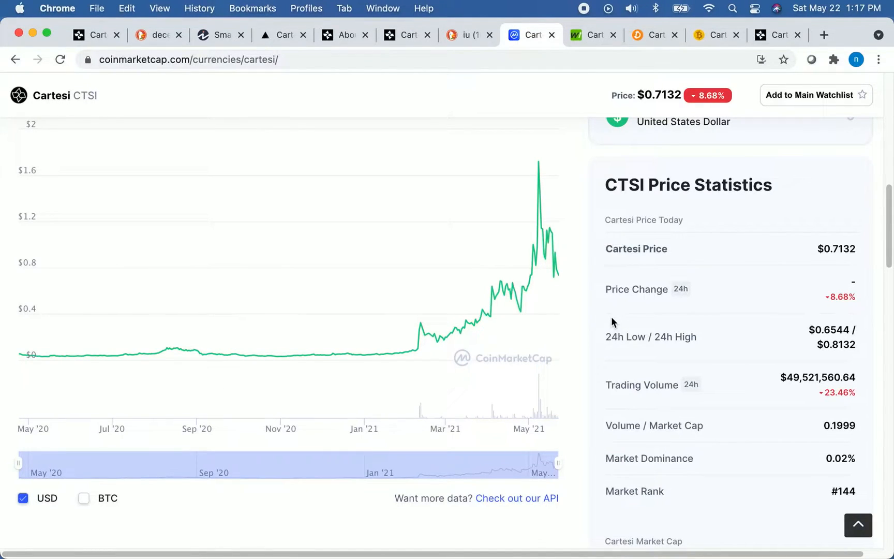
mouse_move(642, 113)
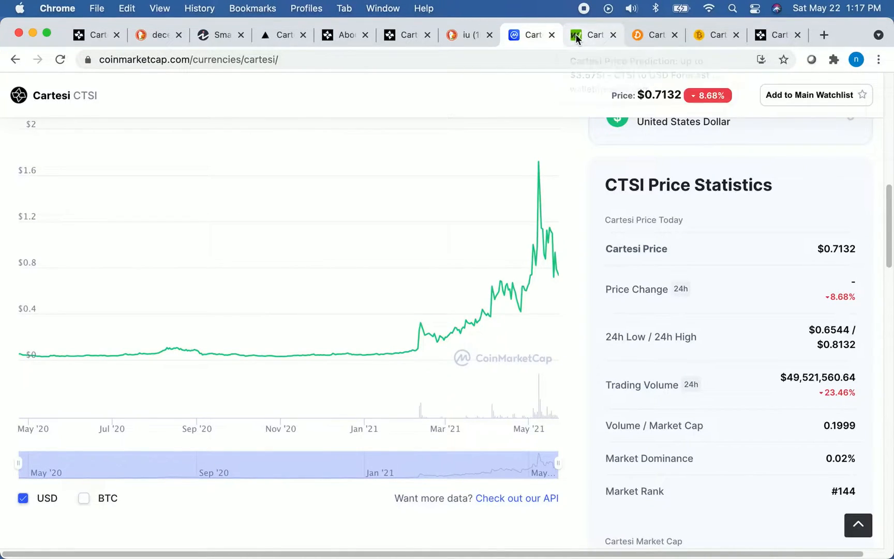
Switch to WalletInvestor's Cartesi forecast: 0.738 USD current price, 5-year forecast 13.499 USD.
left_click(591, 35)
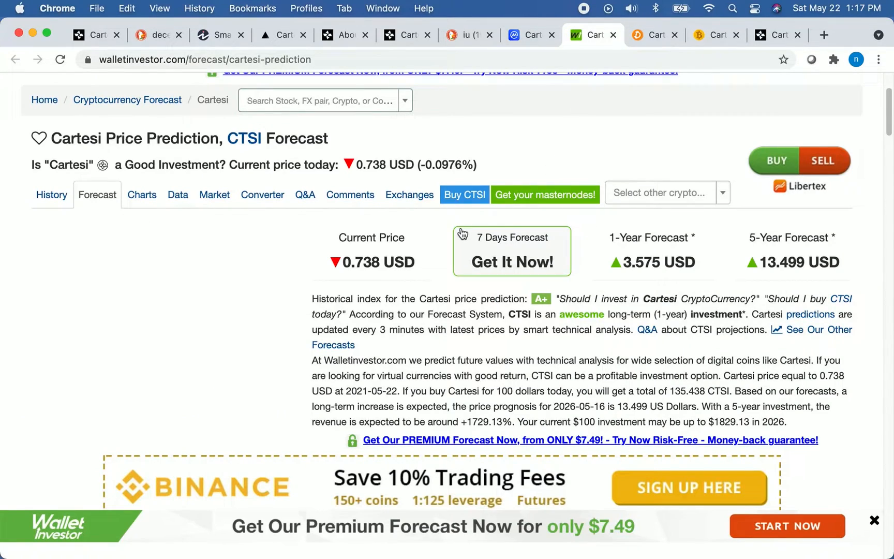
mouse_move(408, 244)
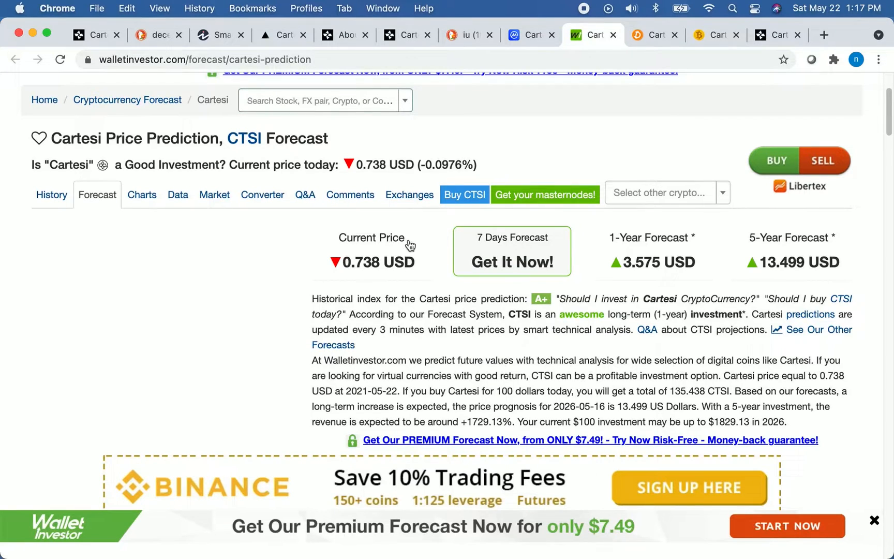
mouse_move(367, 279)
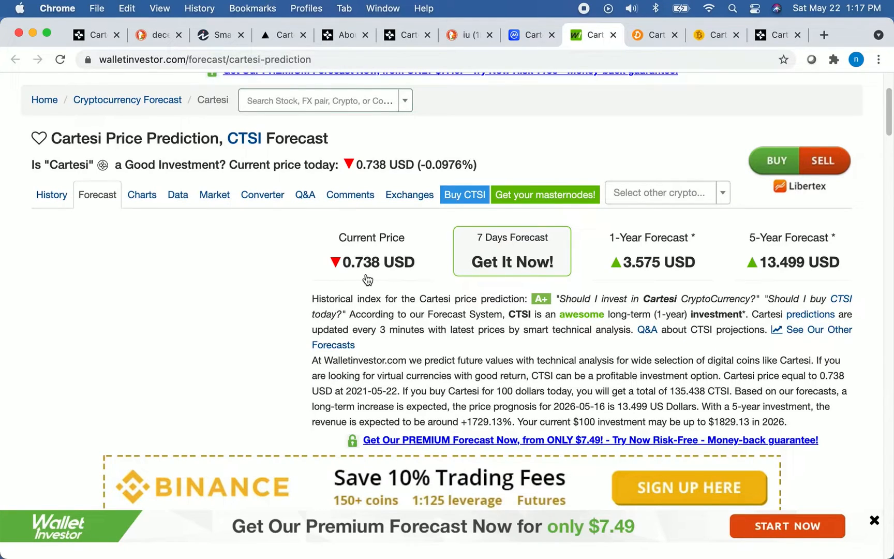
mouse_move(629, 292)
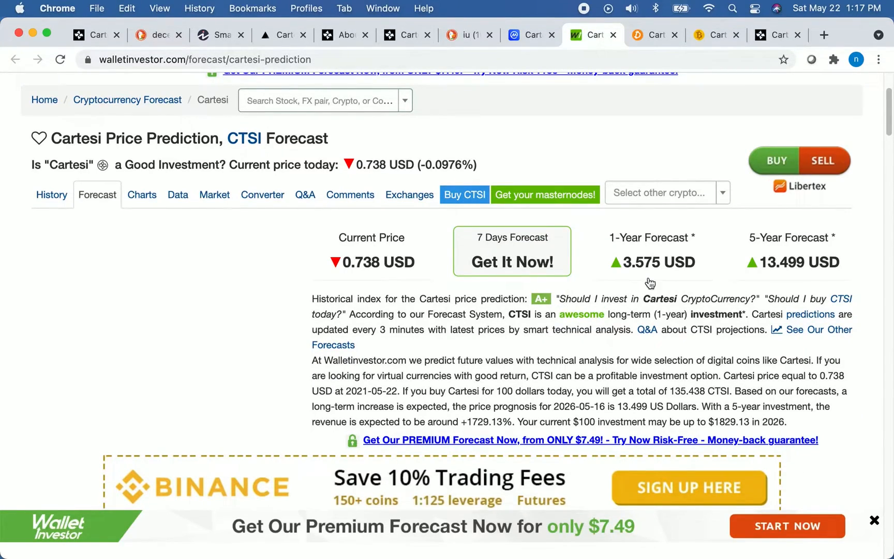
mouse_move(788, 278)
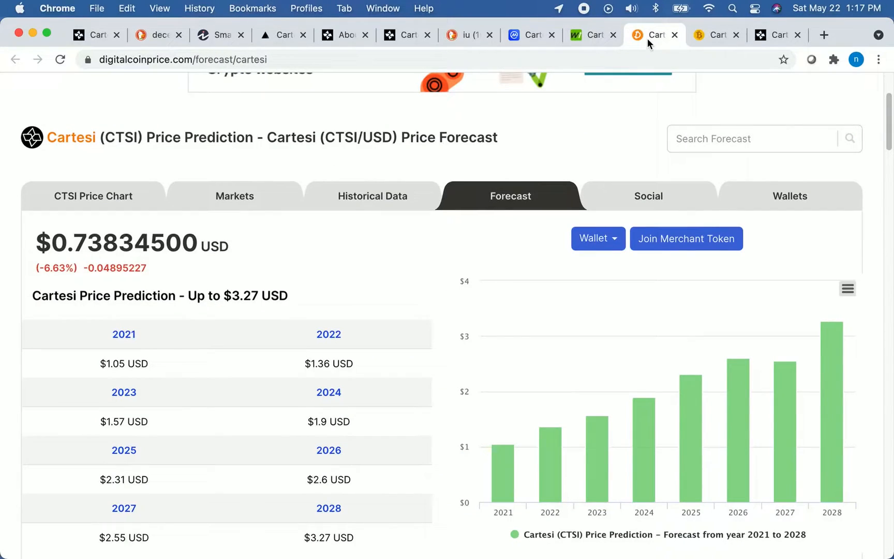
mouse_move(301, 309)
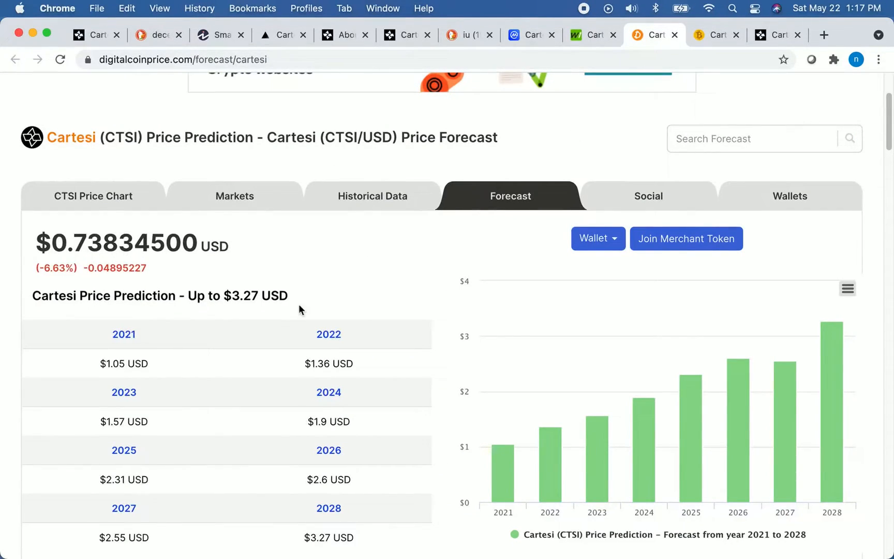
mouse_move(162, 375)
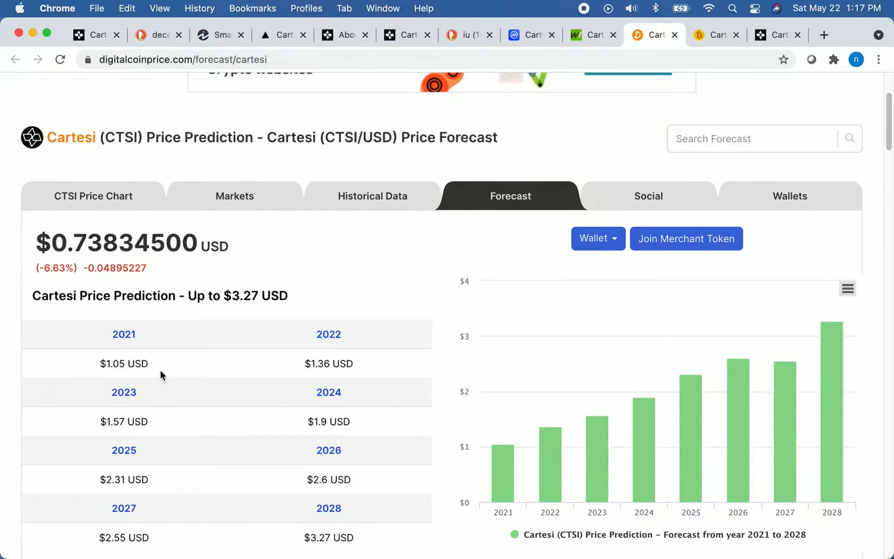
mouse_move(161, 480)
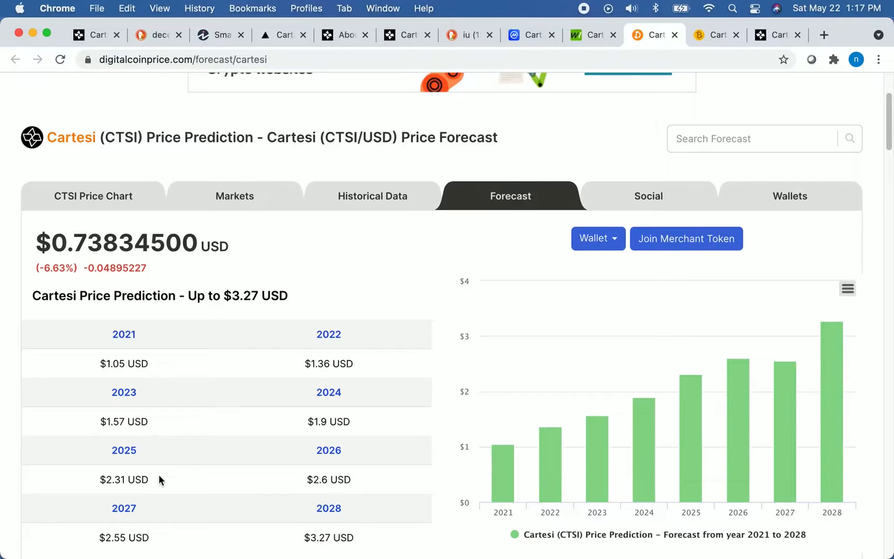
Dismiss the WalletInvestor trading-fees pop-up and return to DigitalCoinPrice's $3.27-by-2028 CTSI forecast.
left_click(589, 35)
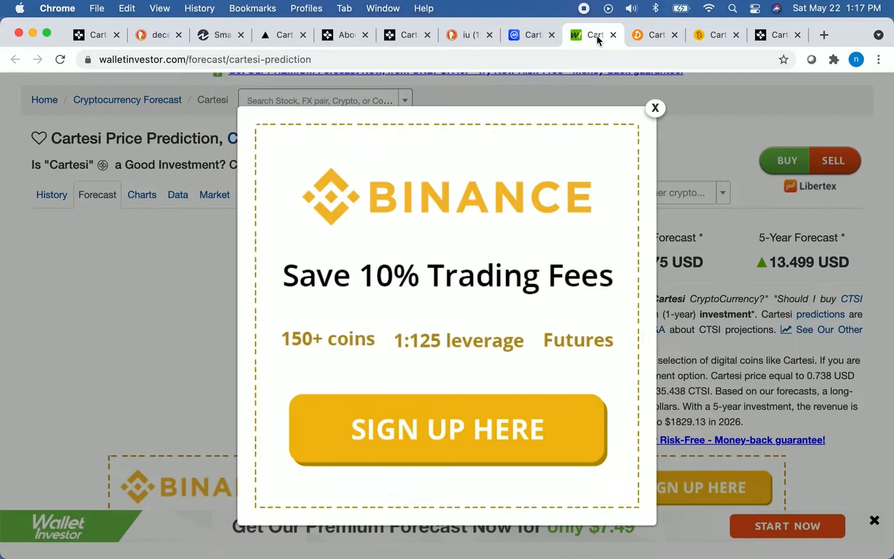
left_click(655, 108)
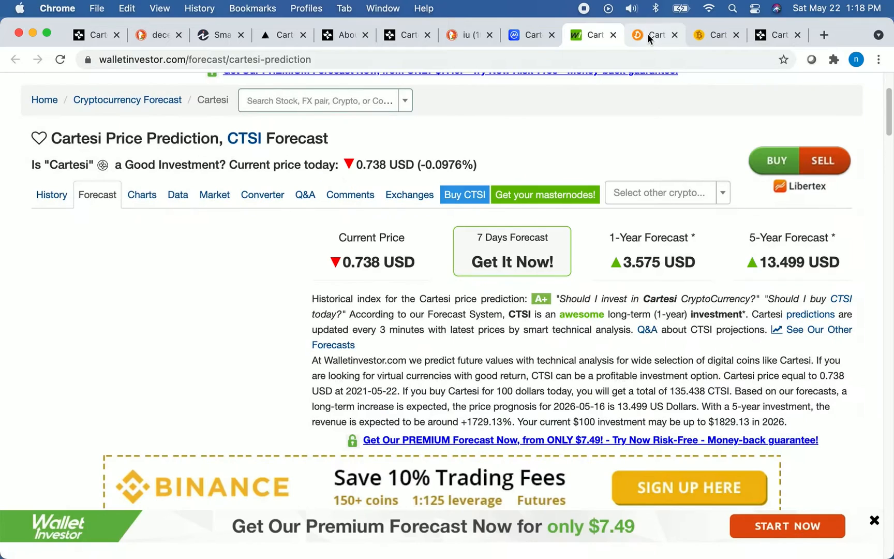
left_click(655, 36)
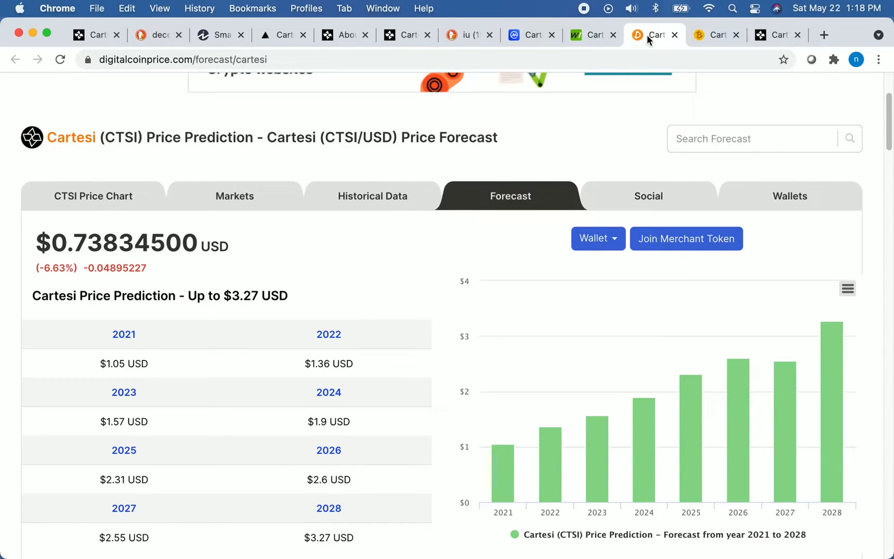
mouse_move(714, 35)
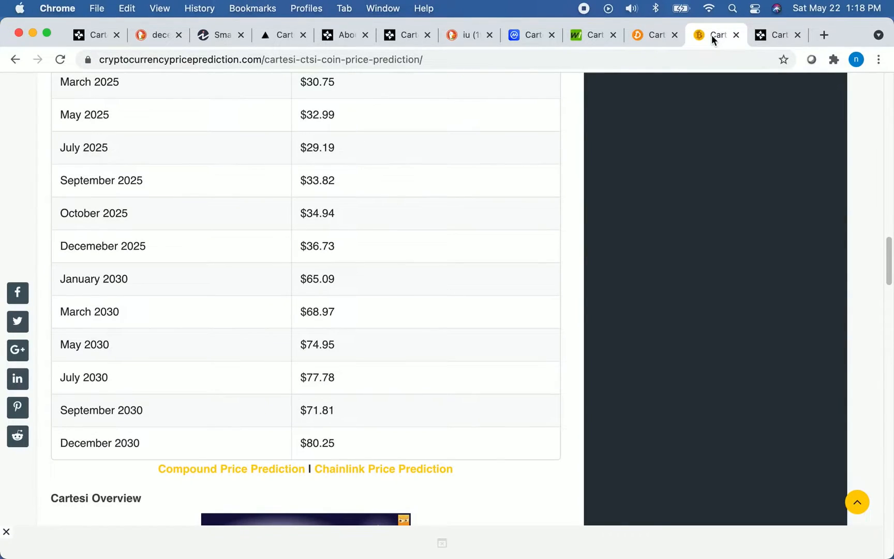
mouse_move(214, 234)
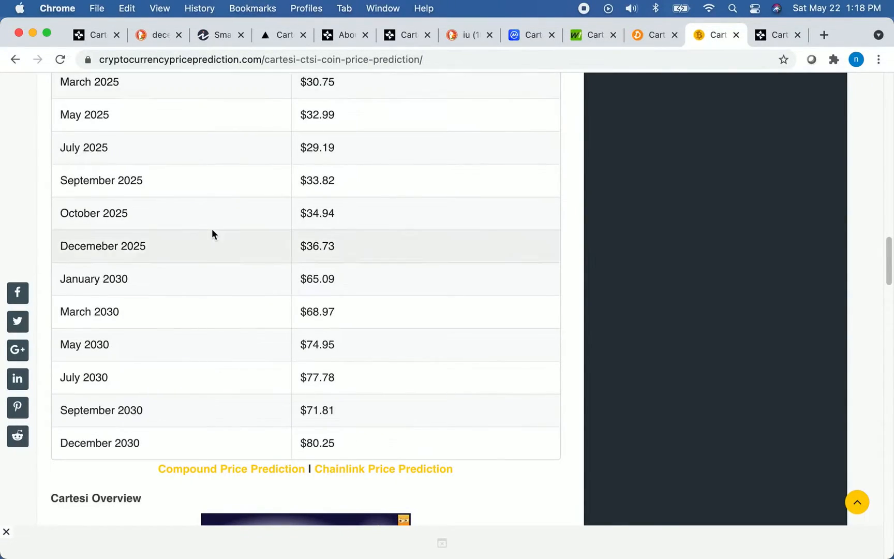
Scroll the CTSI monthly prediction table and highlight the December 2025 price of $36.73.
scroll("up", 3)
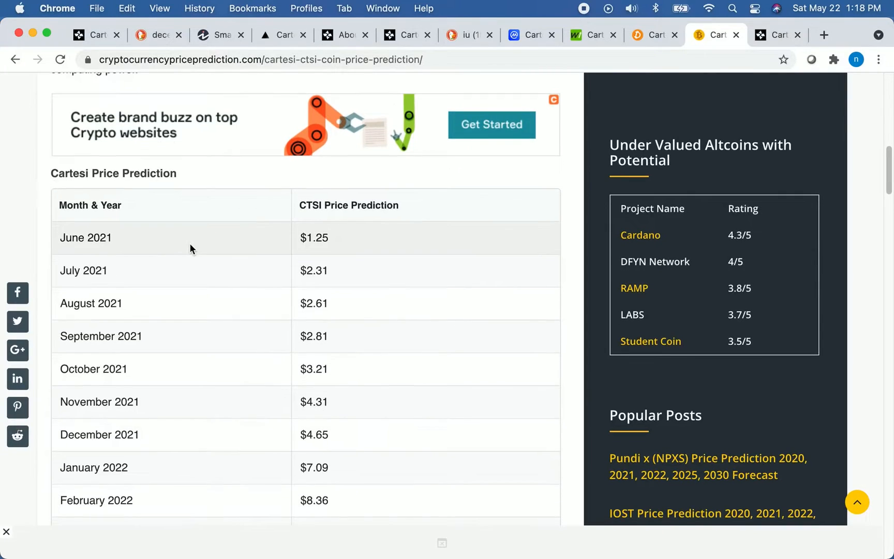
scroll("down", 3)
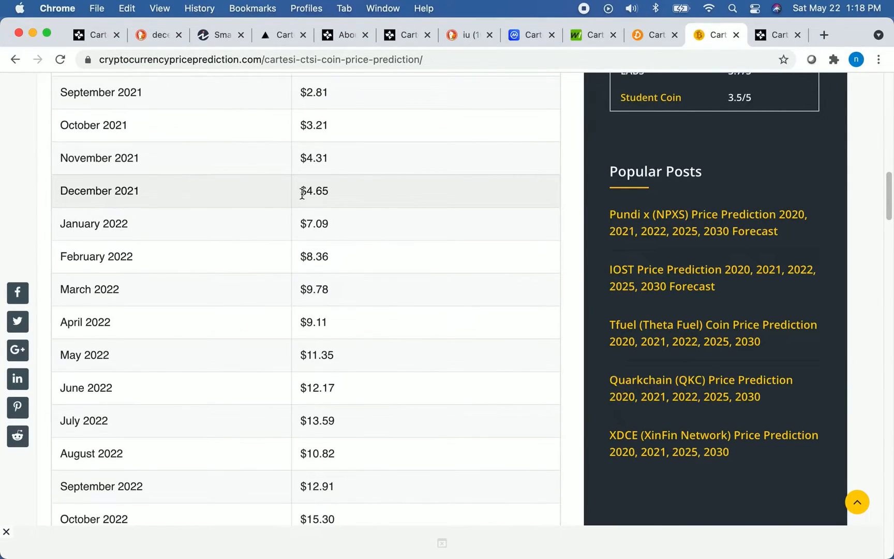
mouse_move(288, 210)
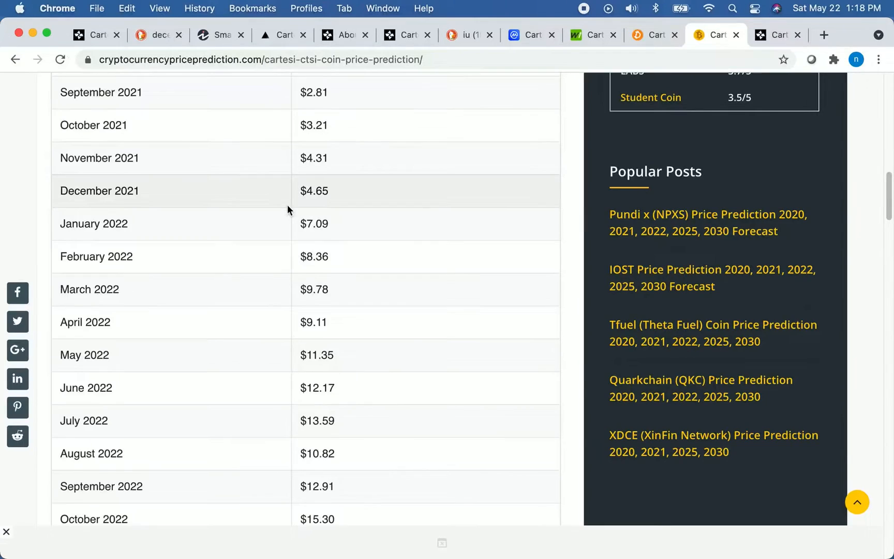
scroll("down", 3)
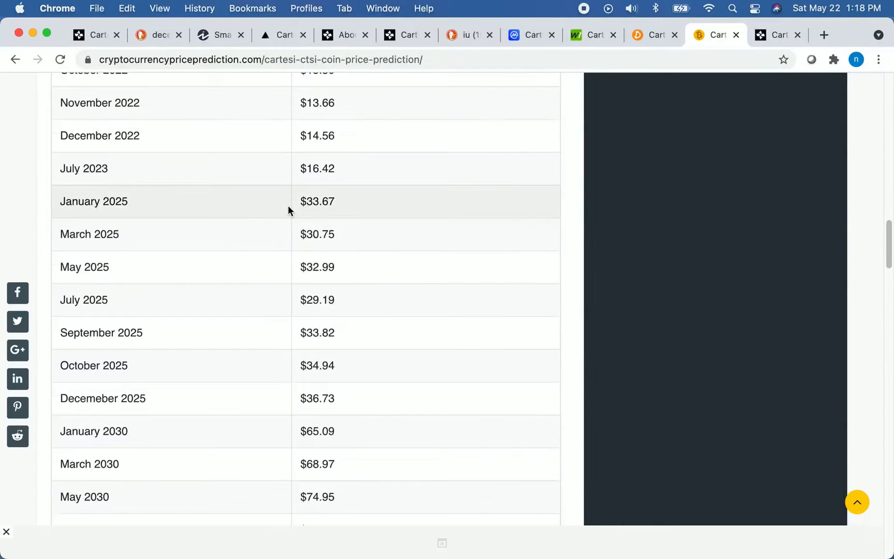
scroll("down", 3)
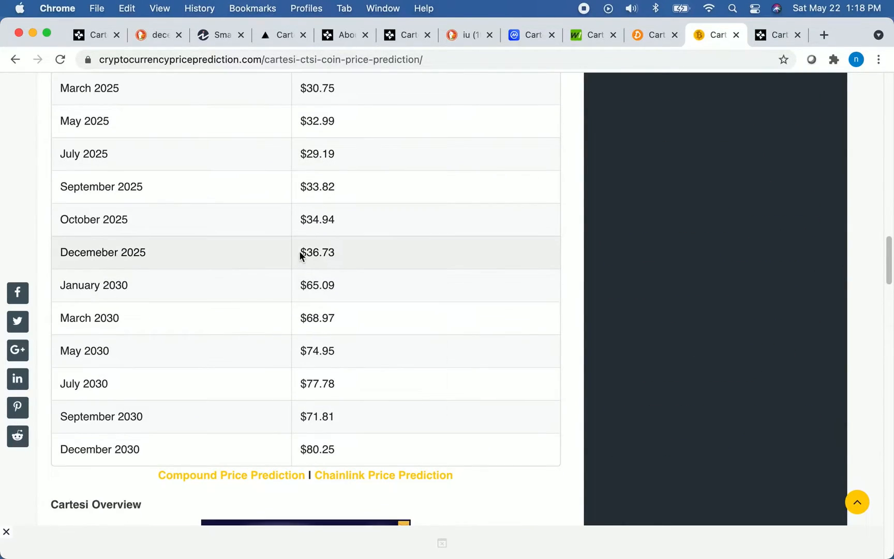
double_click(317, 253)
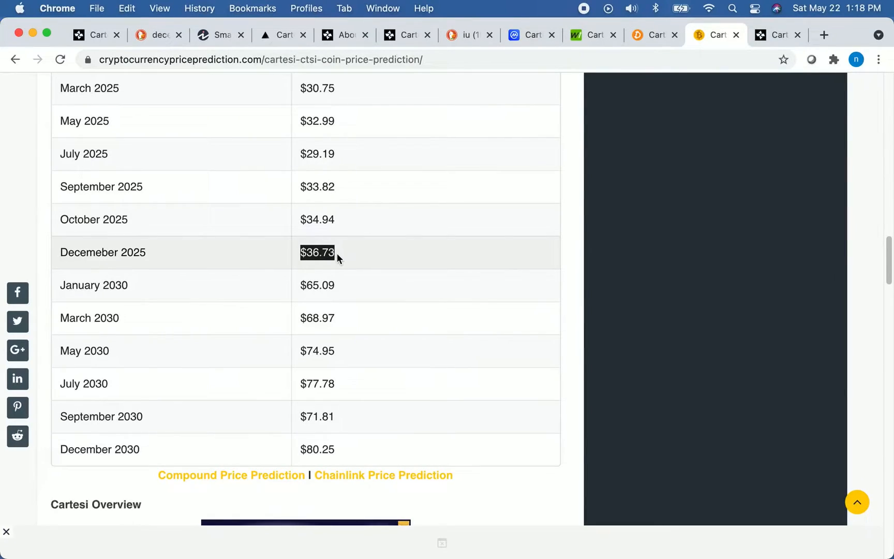